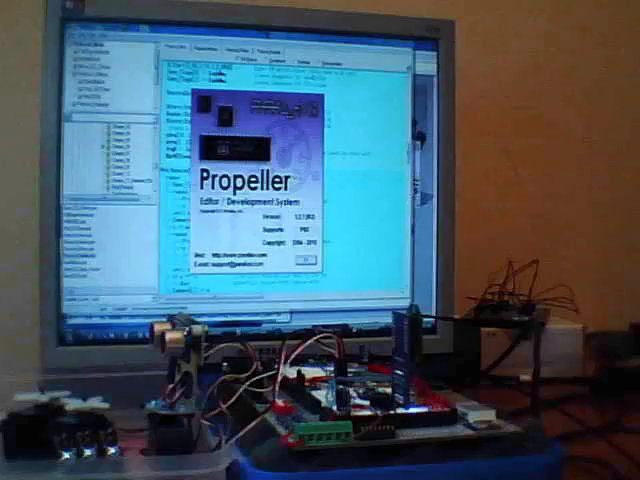
# Step: Dismiss the Propeller Tool startup splash to reach the editor with the program listing
pyautogui.click(300, 260)
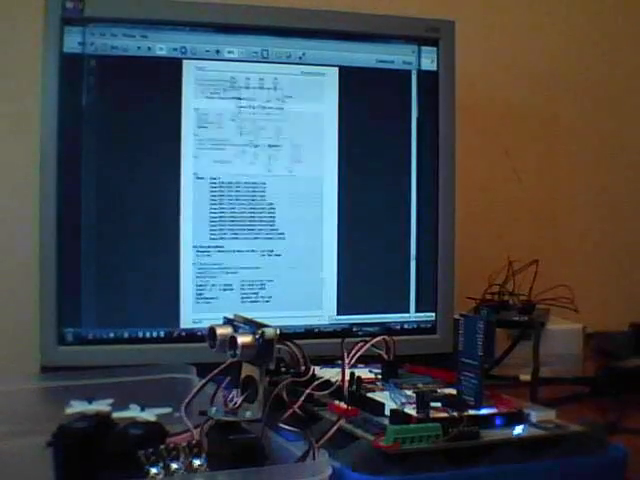
# Step: Scroll the ebook down to the page with the labelled data-field protocol diagram
pyautogui.scroll(-3)
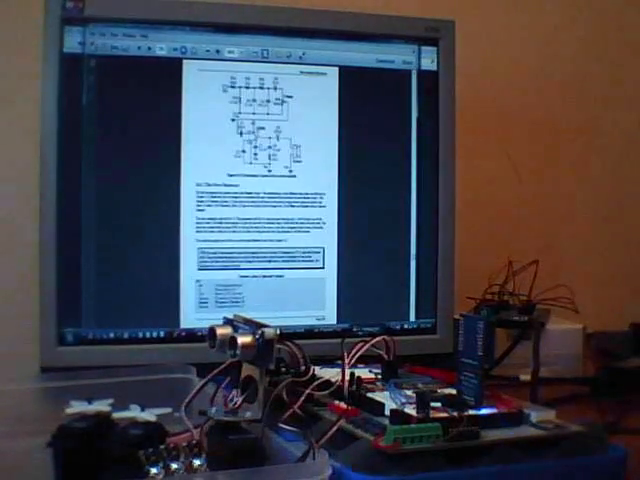
pyautogui.scroll(-3)
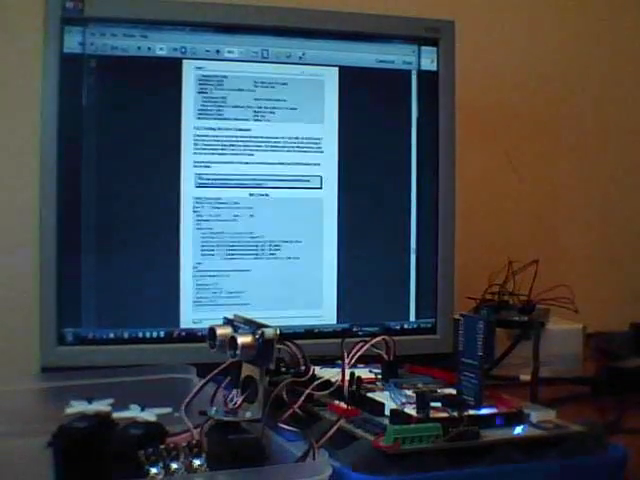
pyautogui.scroll(-3)
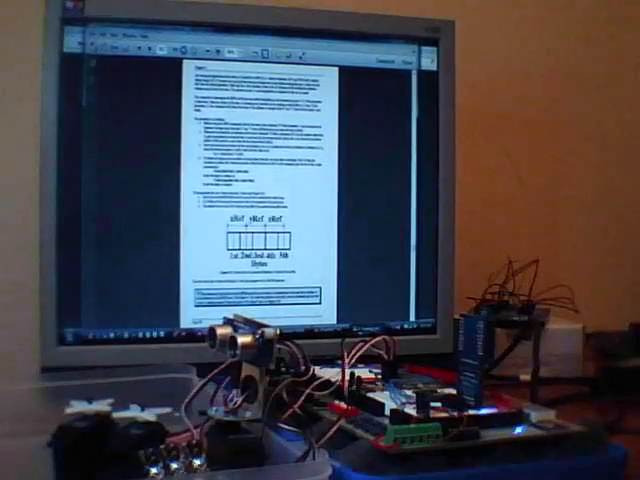